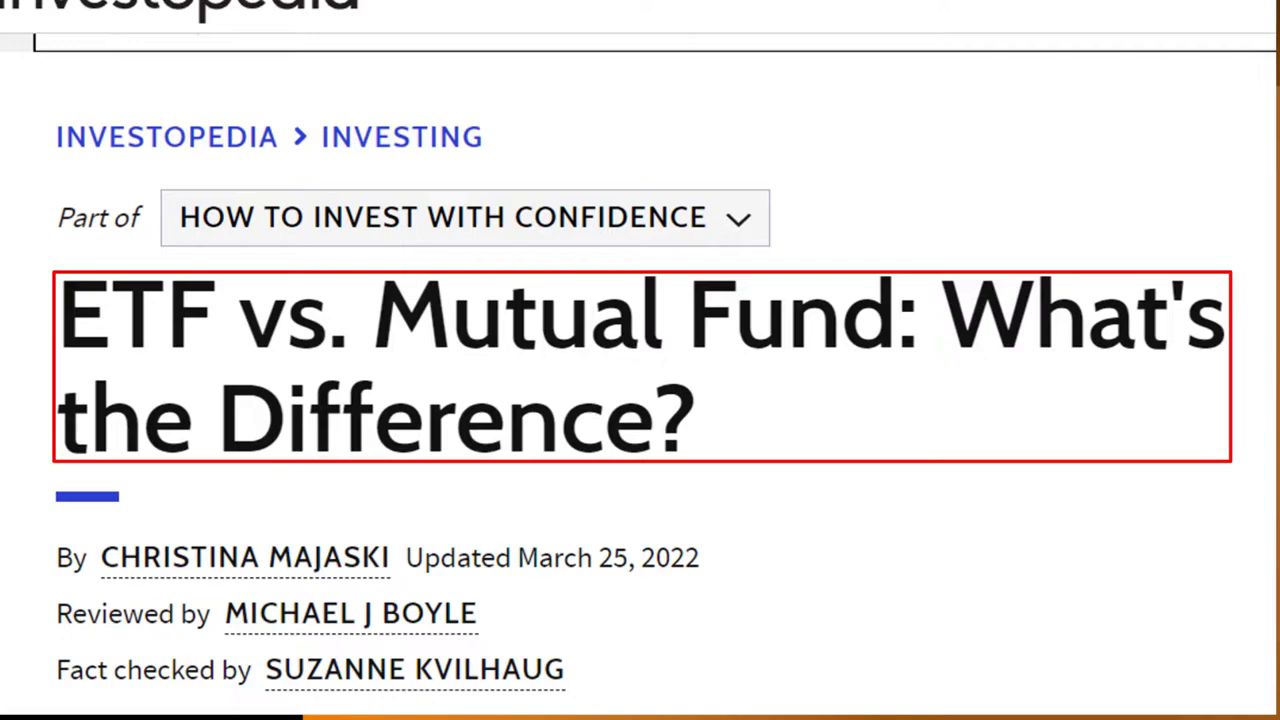
scroll(down, 3)
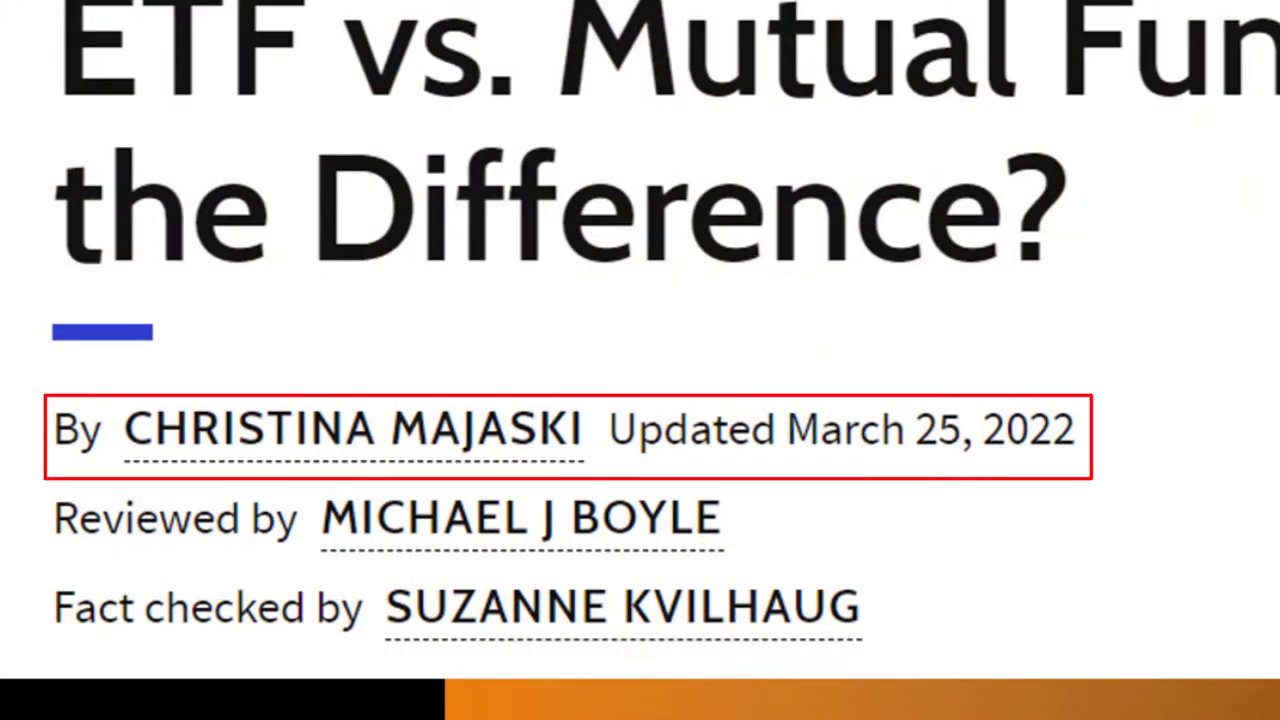